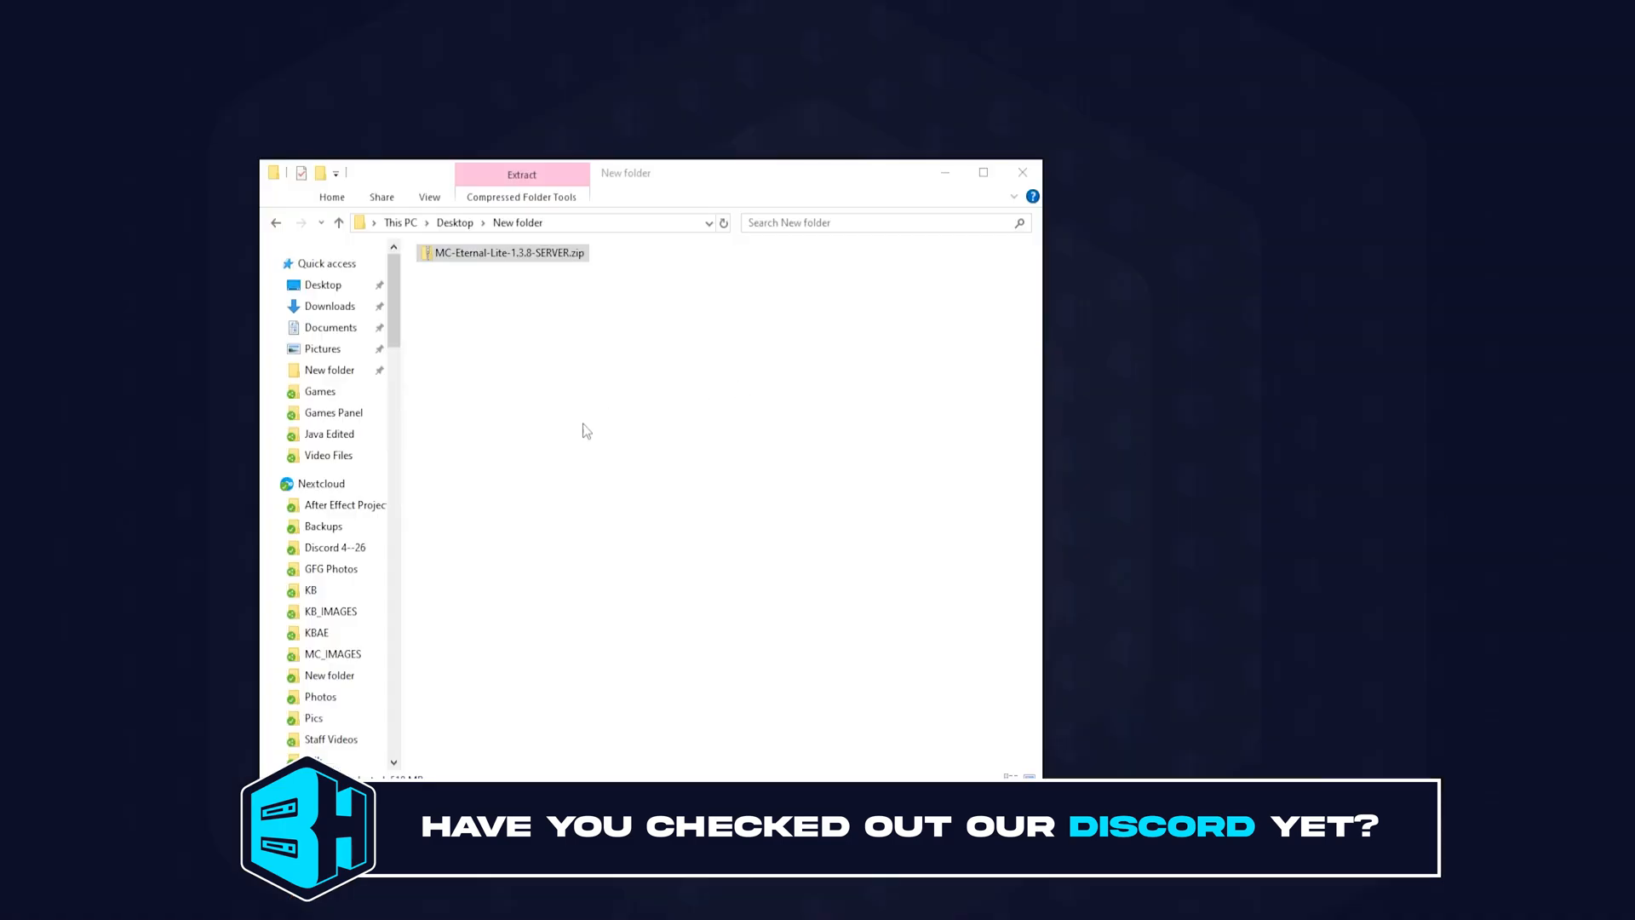
- Extract MC-Eternal-Lite-1.3.8-SERVER.zip here to reveal config, mods, jars and launch scripts
right_click(504, 252)
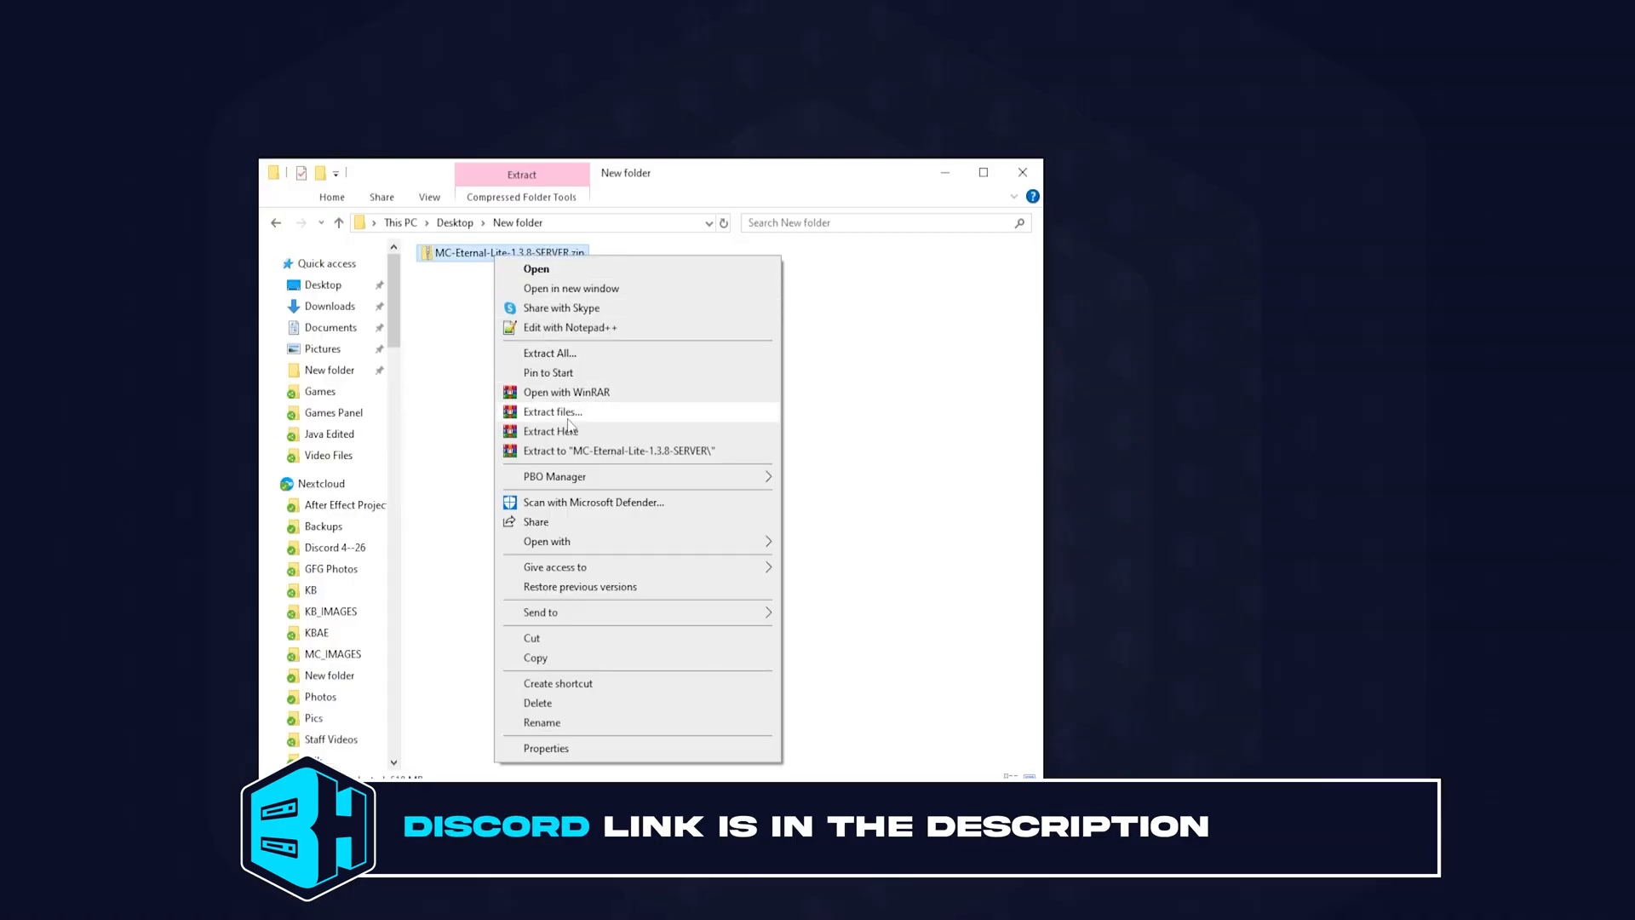
click(551, 410)
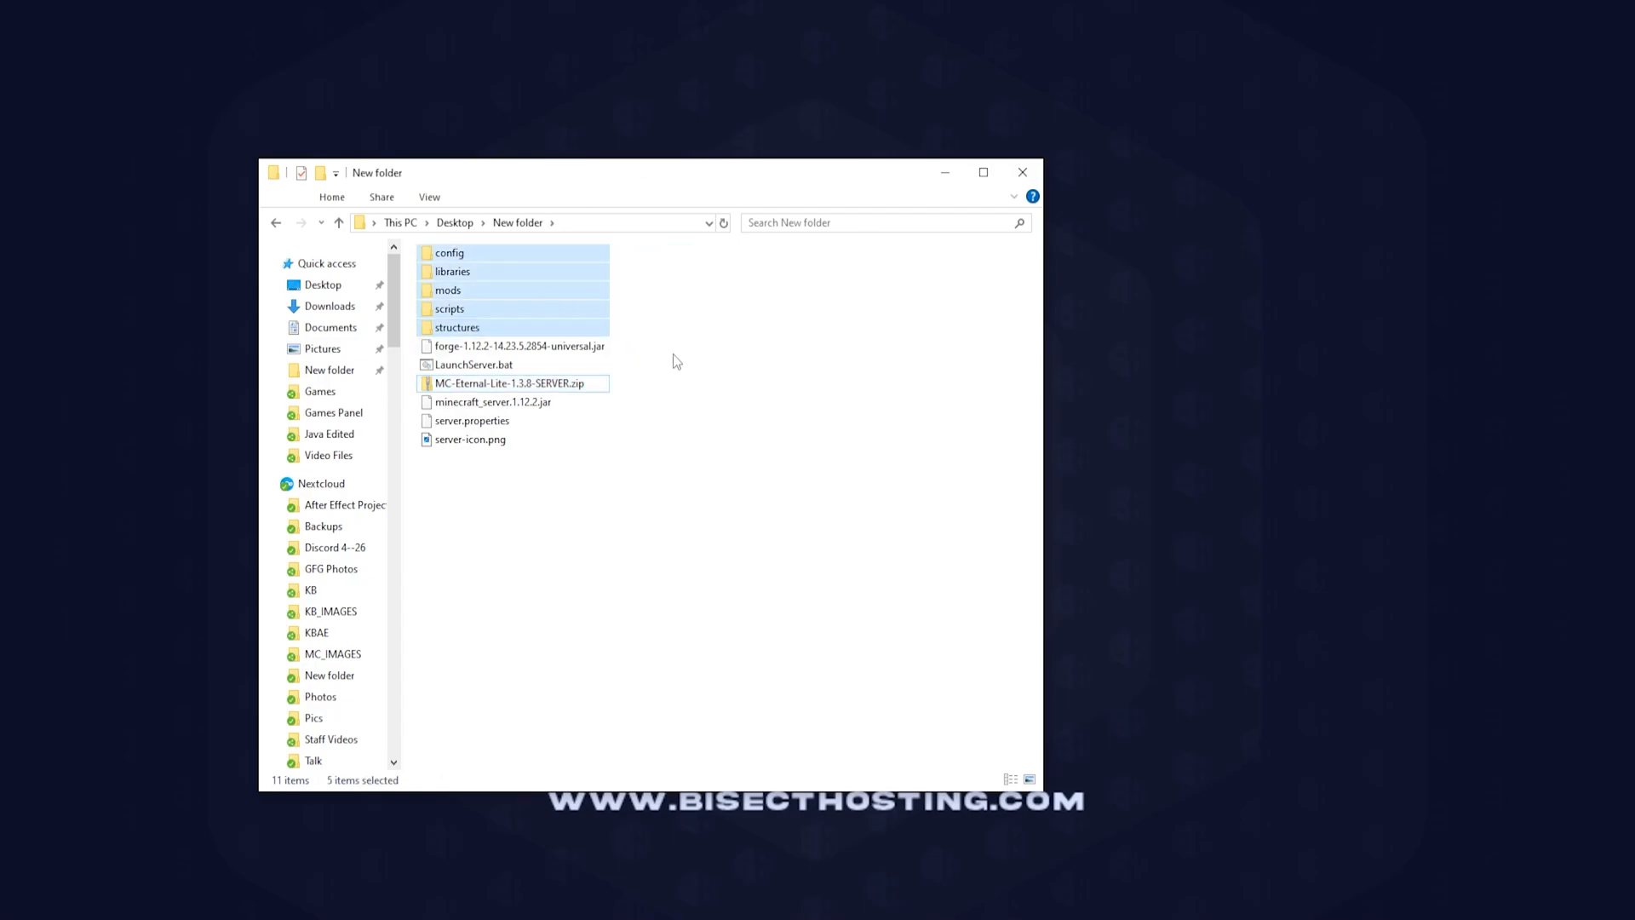
mouse_move(690, 361)
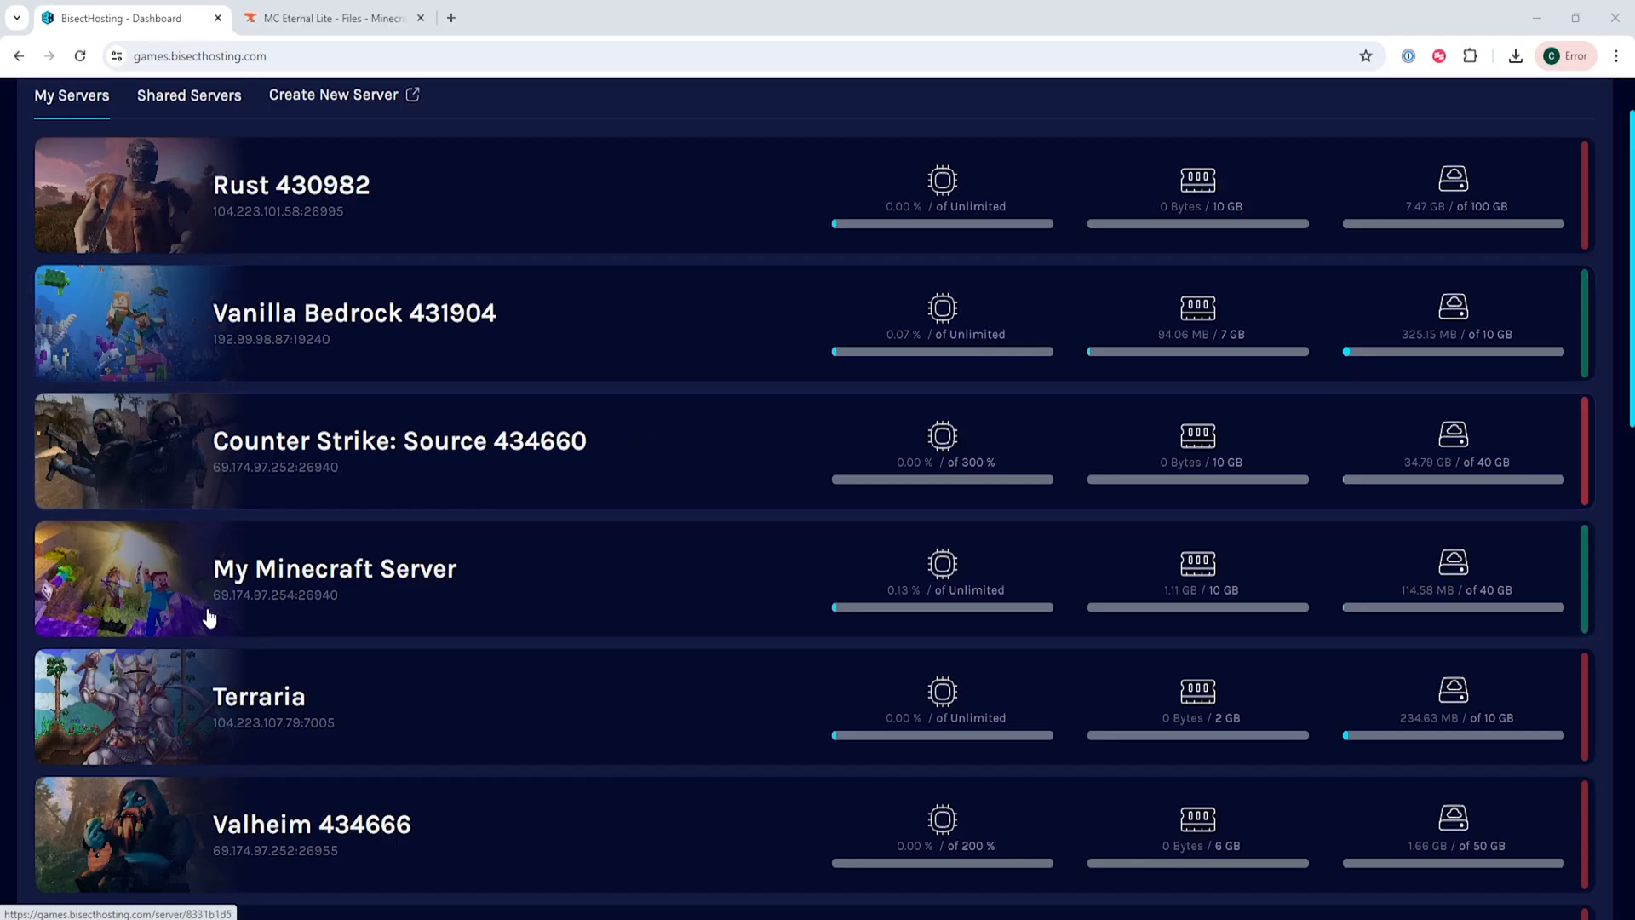
mouse_move(250, 579)
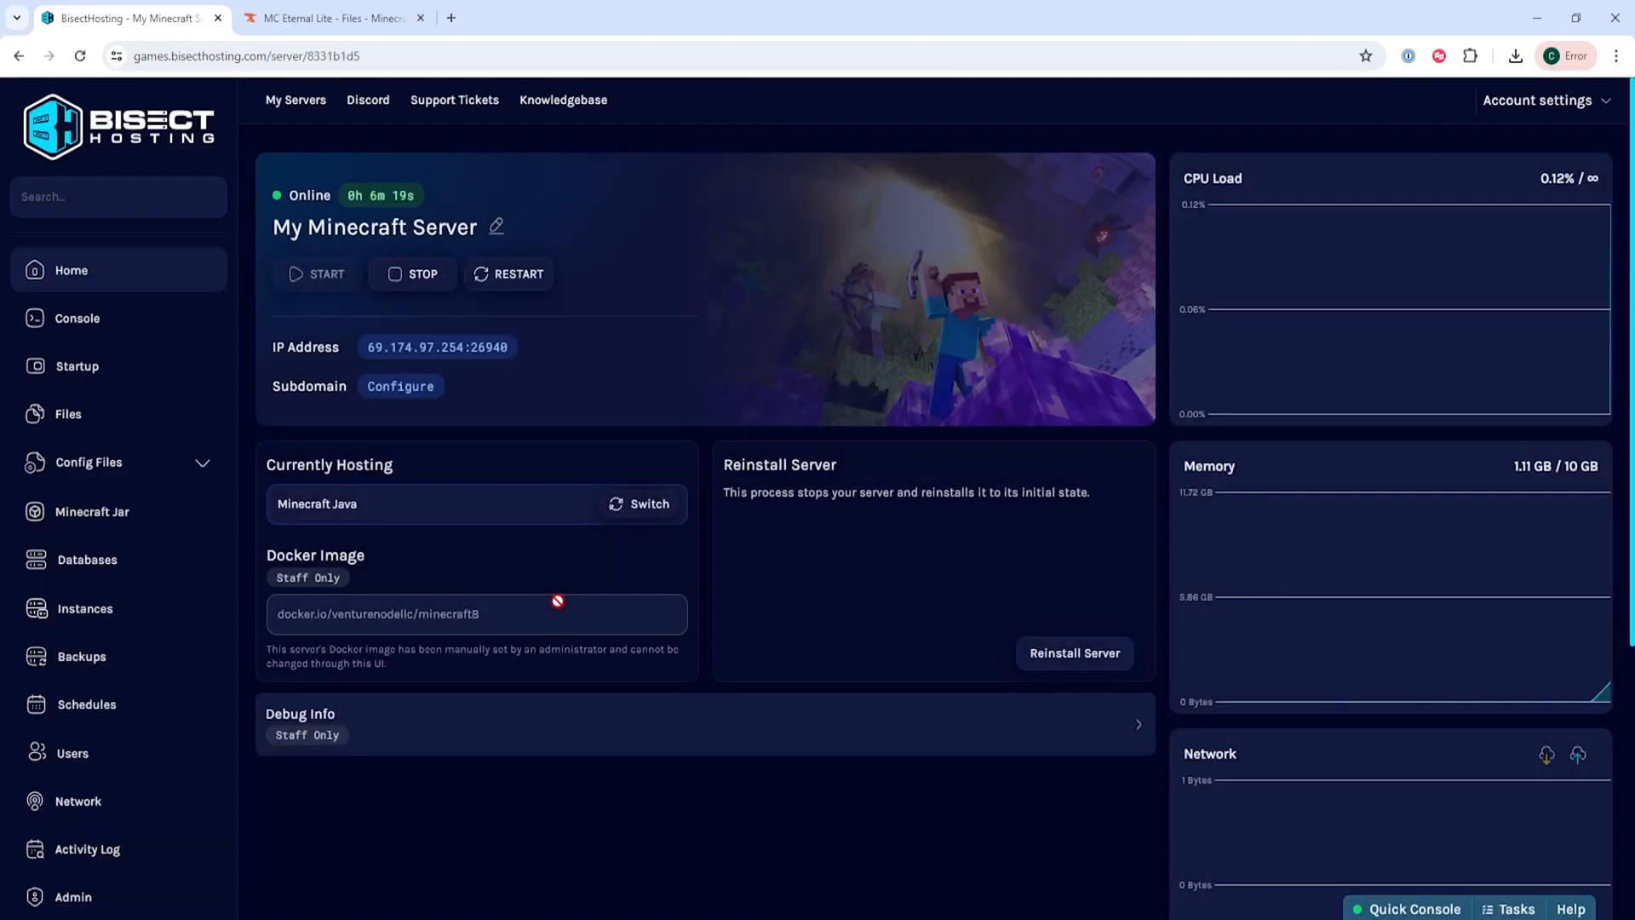
- Stop My Minecraft Server and force-kill it so it shuts down immediately
click(412, 273)
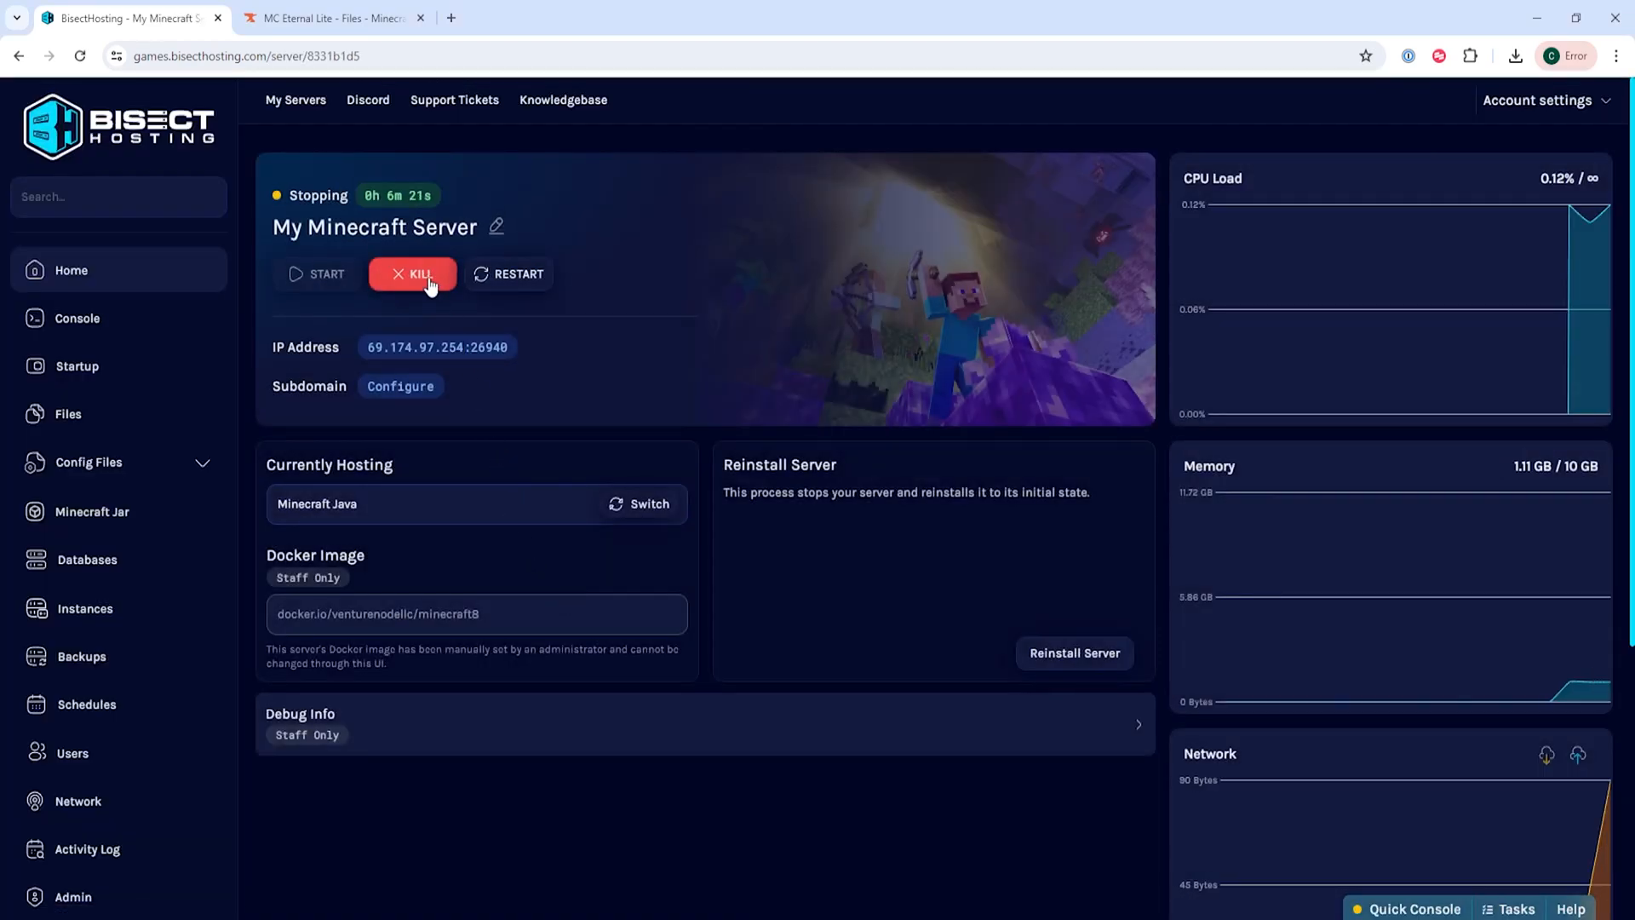
click(412, 272)
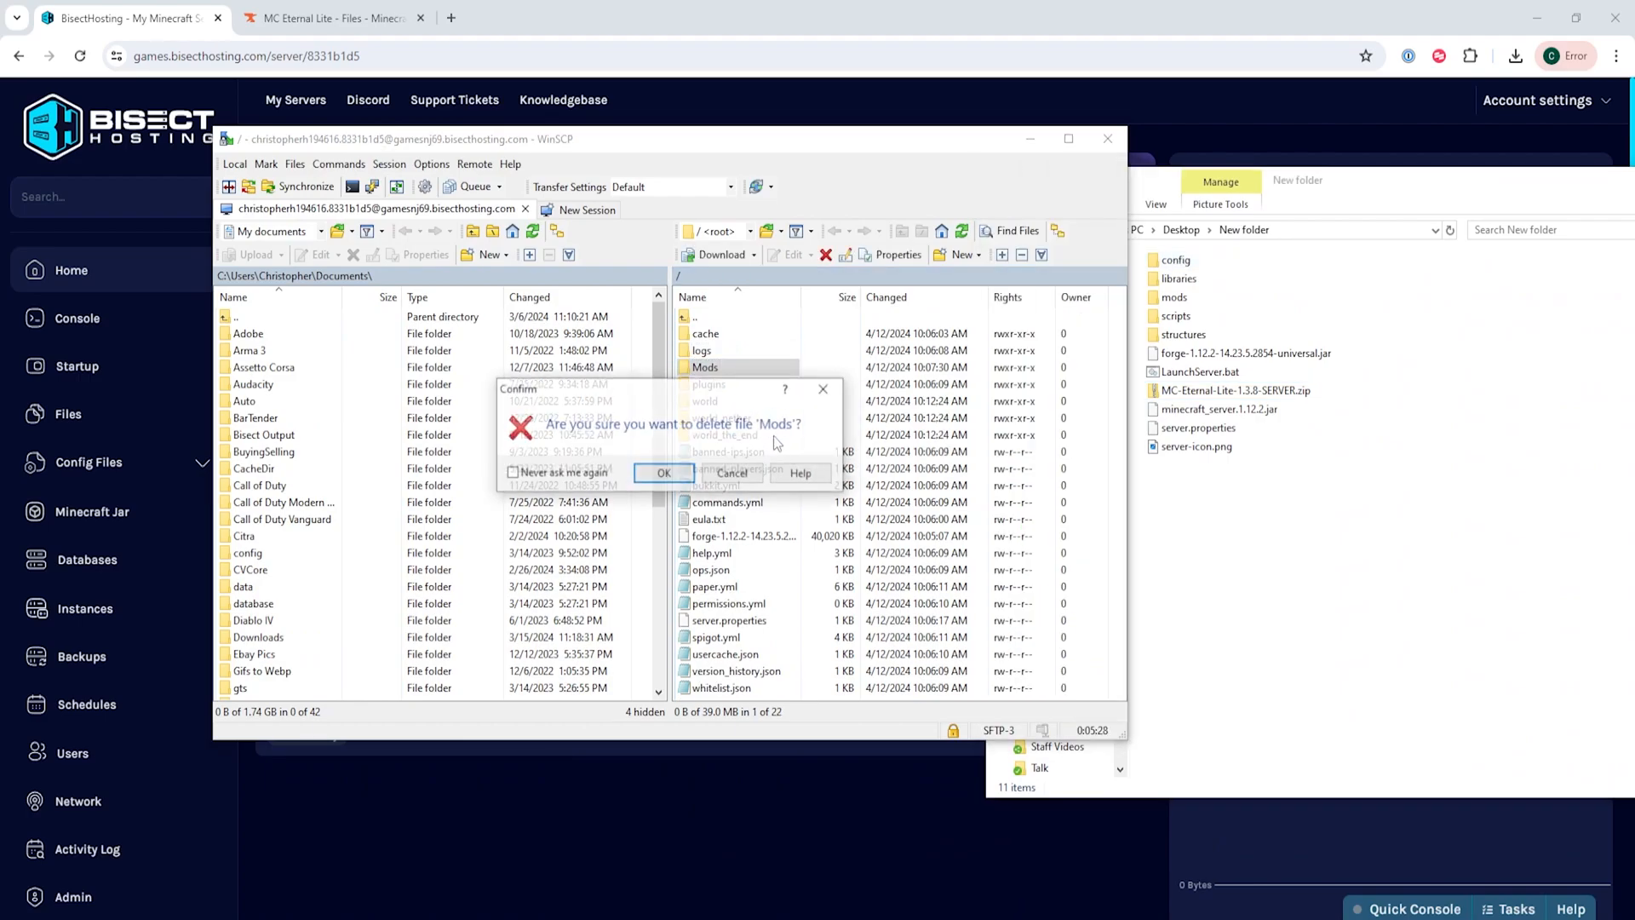
- Confirm deleting the old Mods folder from the server's remote files
click(663, 471)
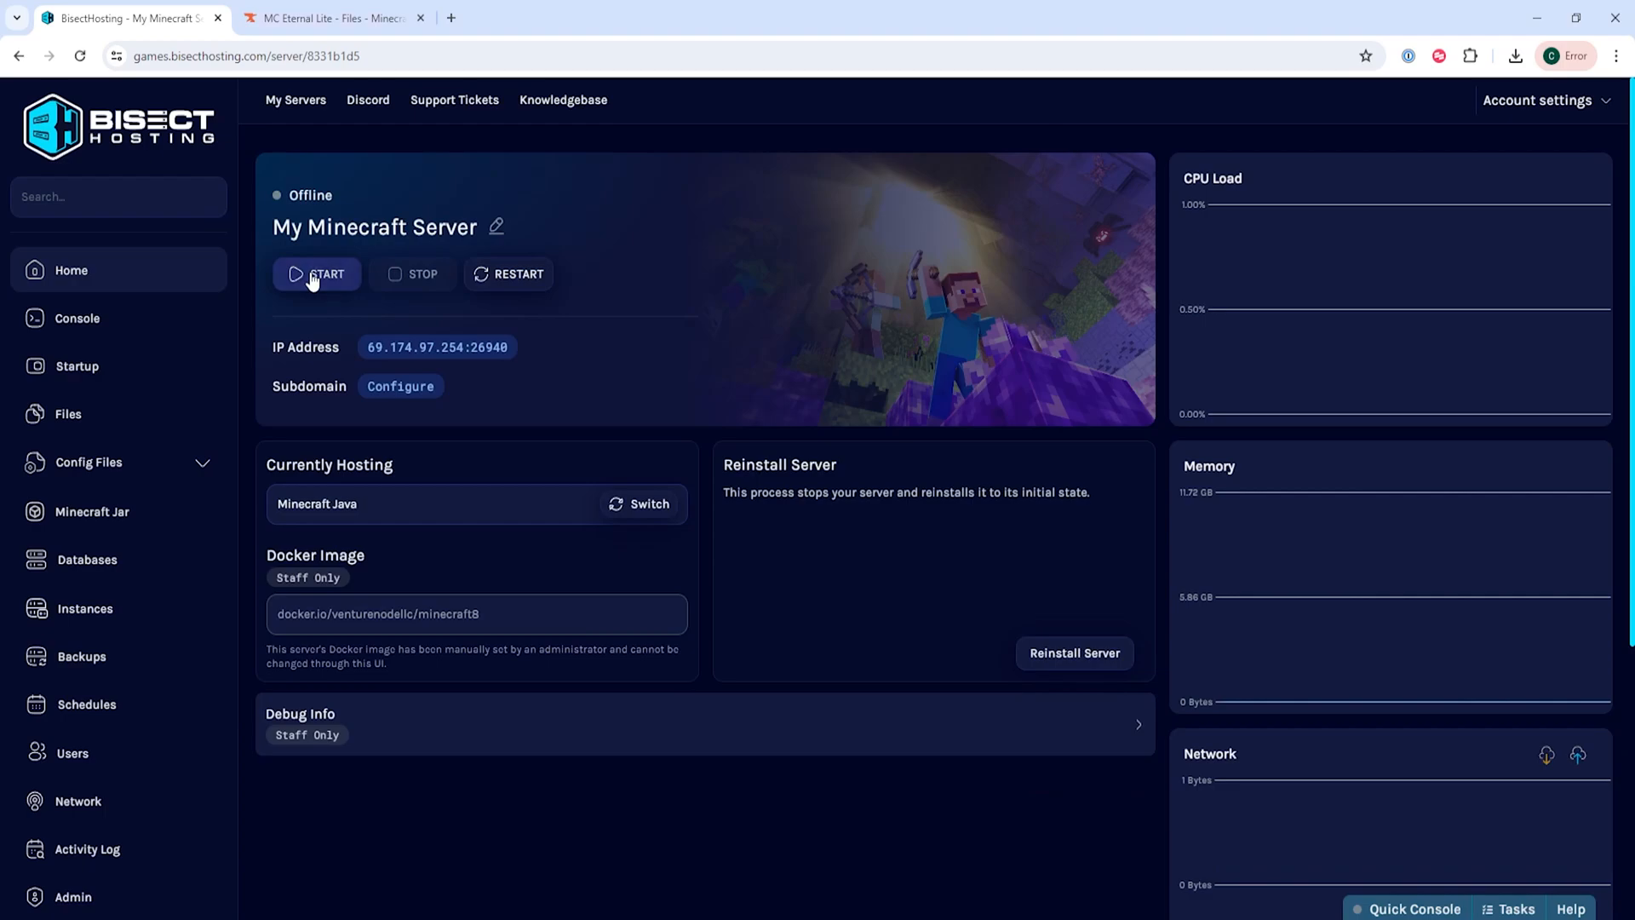
- Start the offline My Minecraft Server with the updated modpack files
click(316, 273)
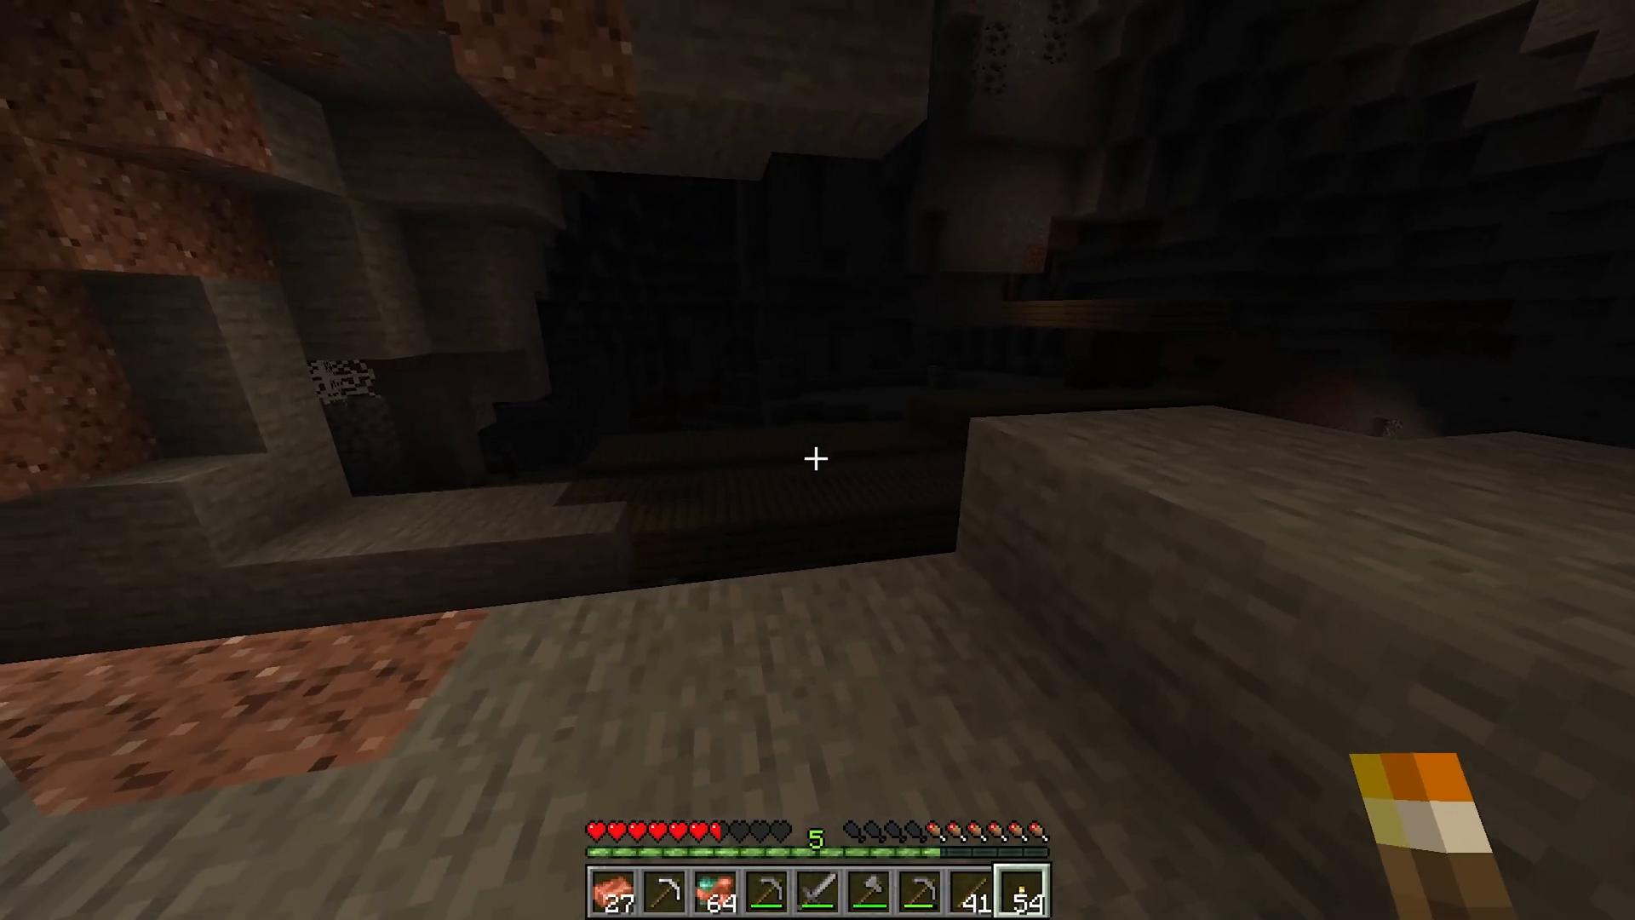
mouse_move(817, 460)
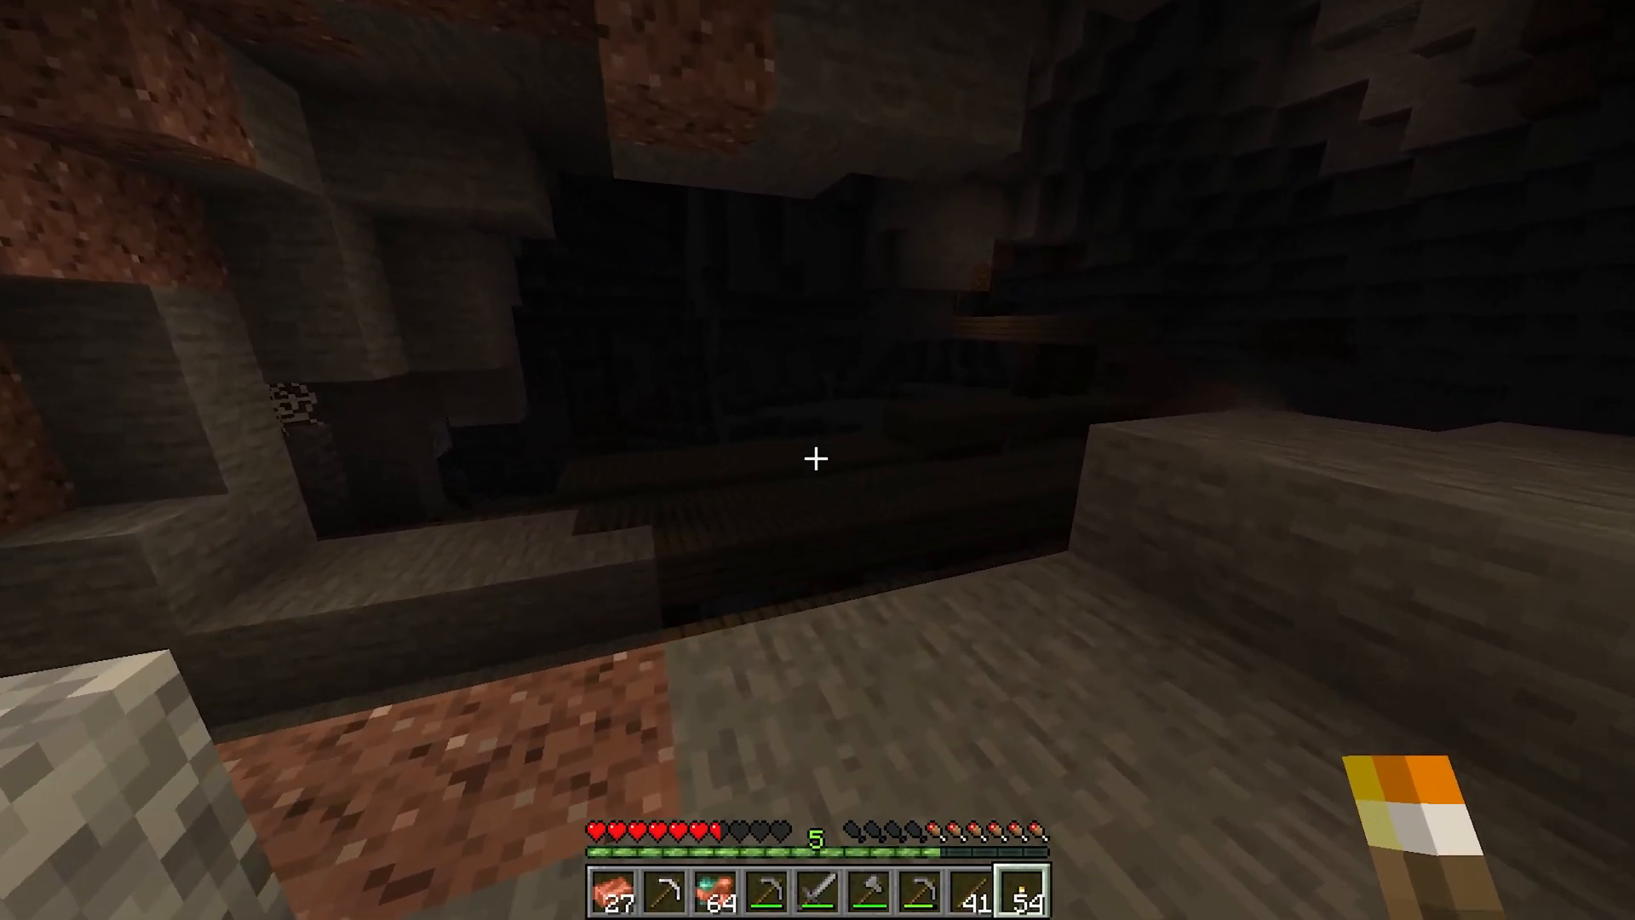